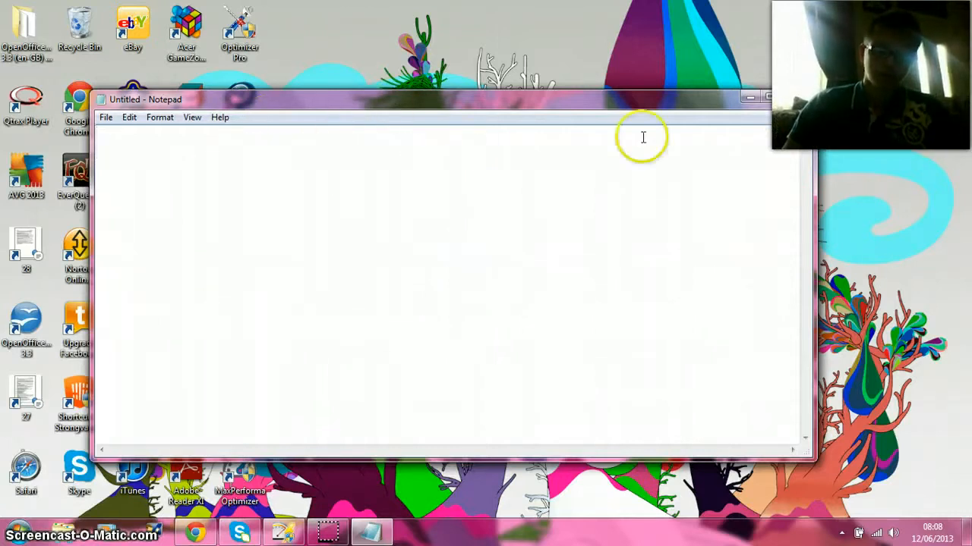
{"action": "mouse_move", "coordinate": [190, 225]}
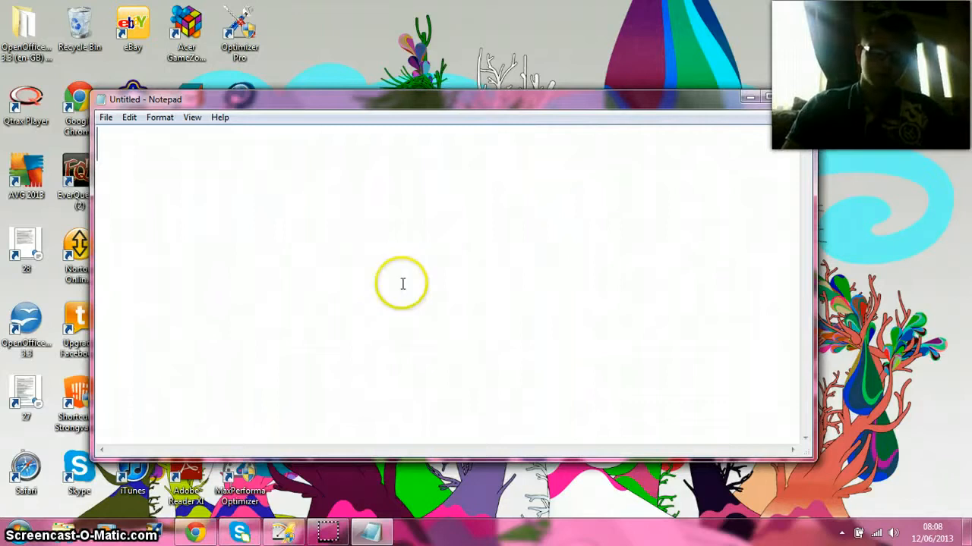
{"action": "mouse_move", "coordinate": [182, 261]}
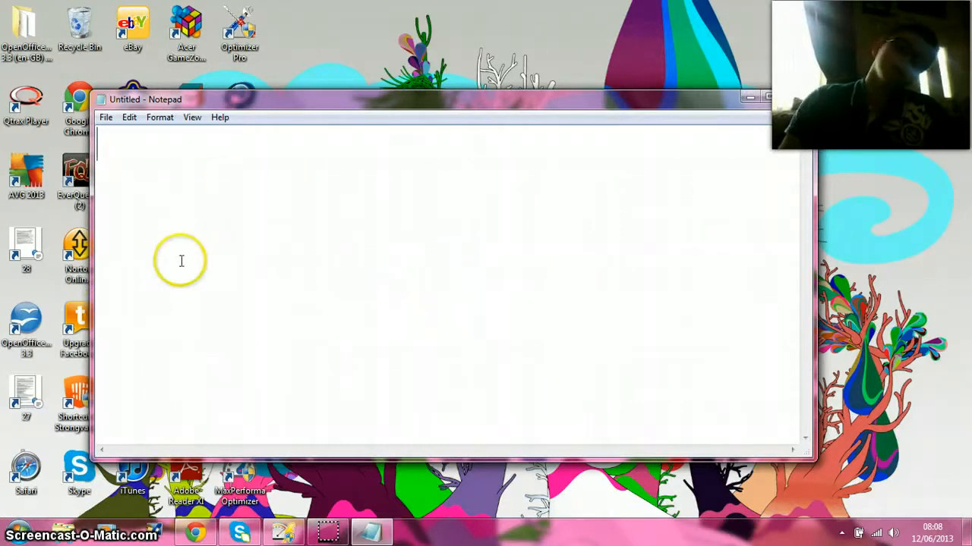
{"action": "mouse_move", "coordinate": [135, 175]}
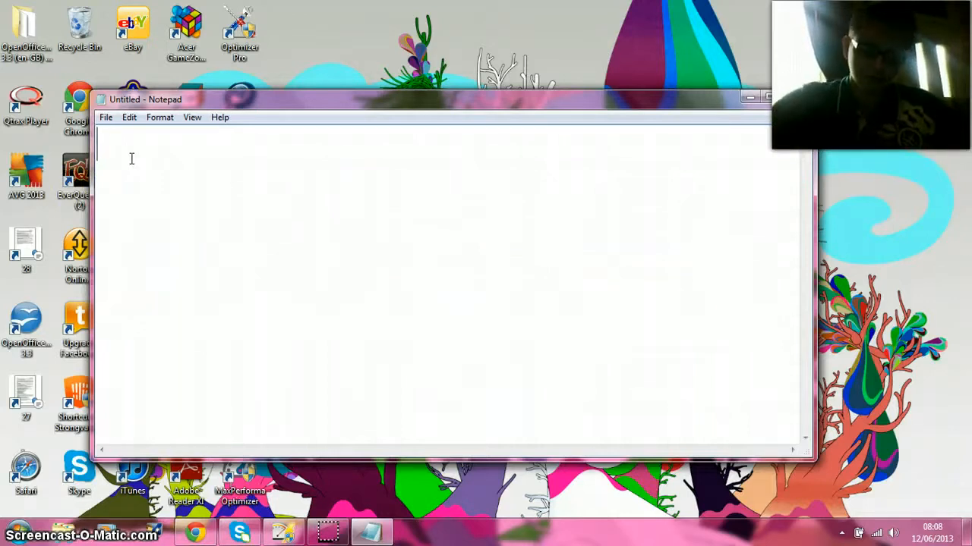
{"action": "type", "text": "go to"}
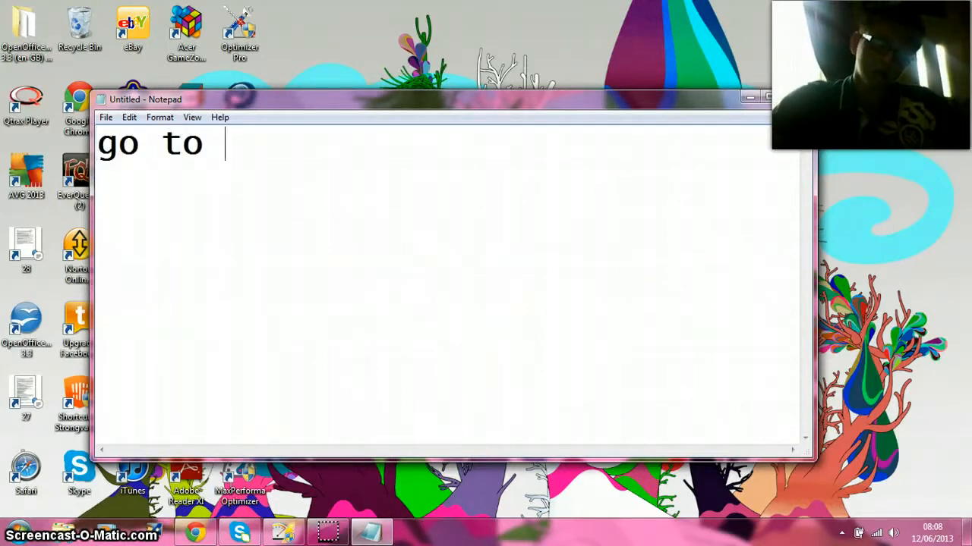
{"action": "type", "text": "www"}
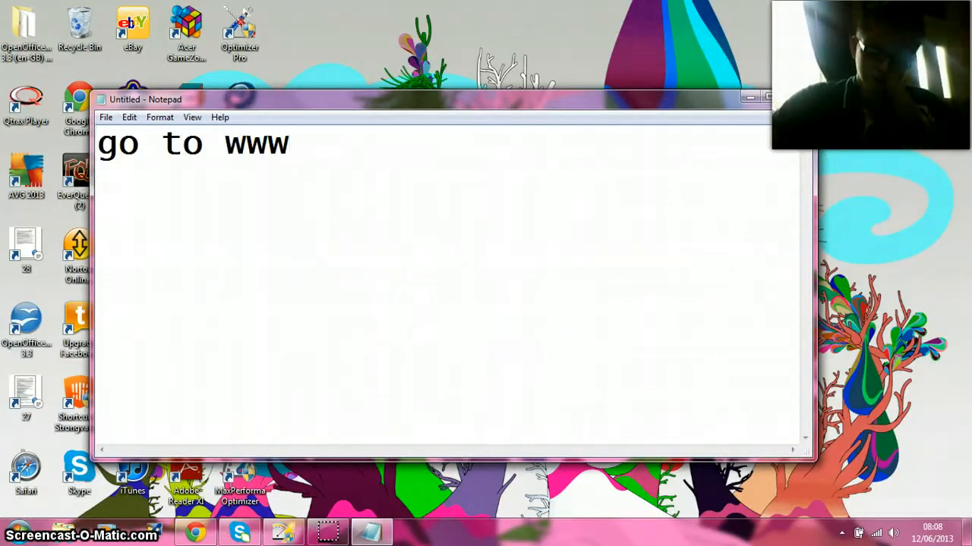
{"action": "type", "text": "."}
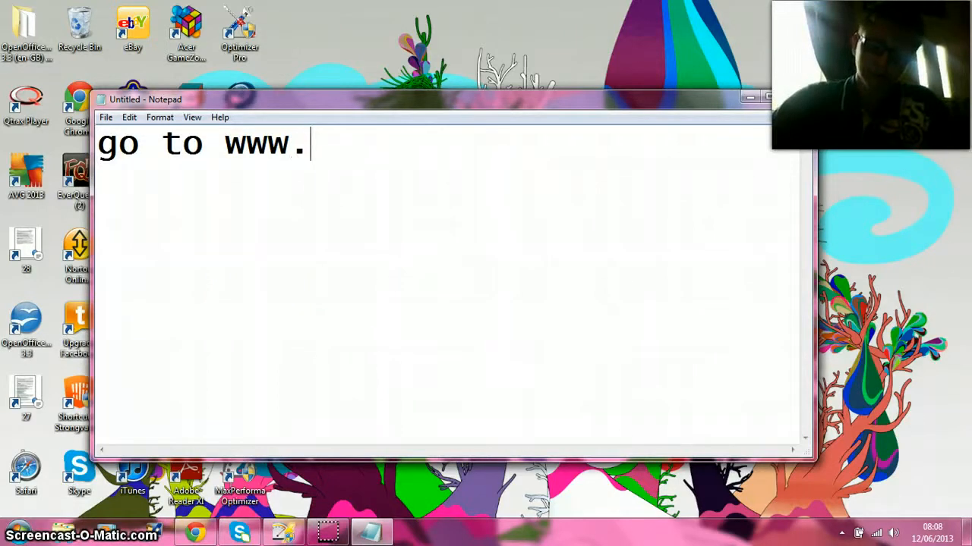
{"action": "type", "text": "scrr"}
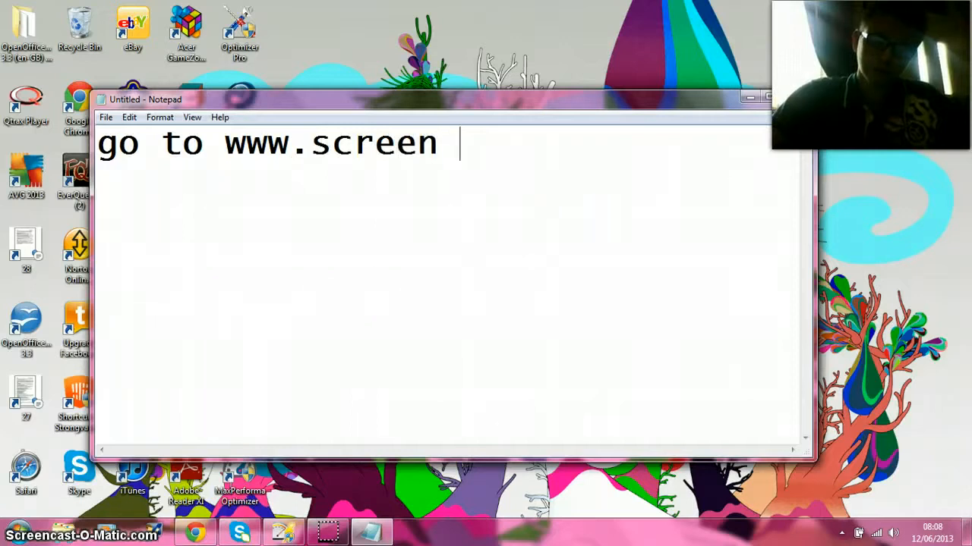
{"action": "type", "text": "o matic"}
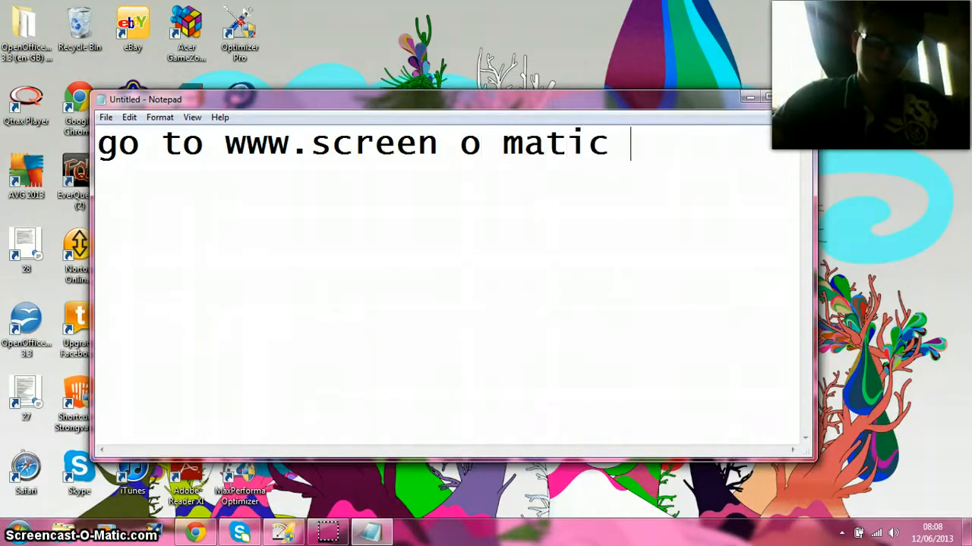
{"action": "type", "text": "."}
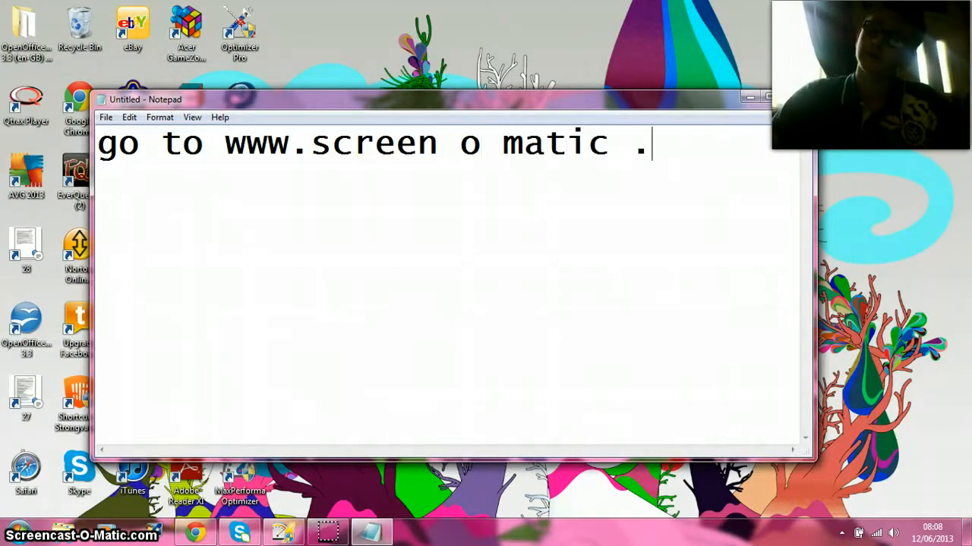
{"action": "key", "text": "Backspace"}
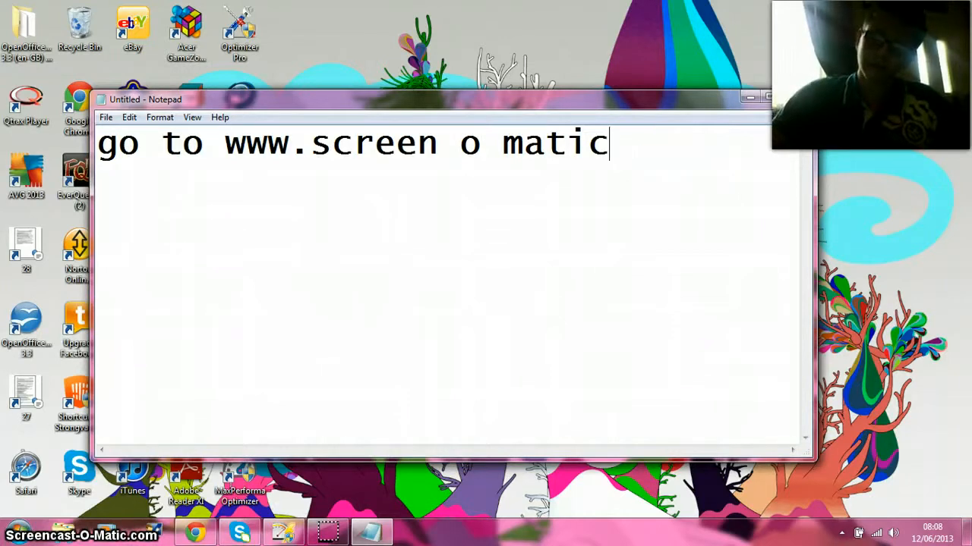
{"action": "type", "text": ".com"}
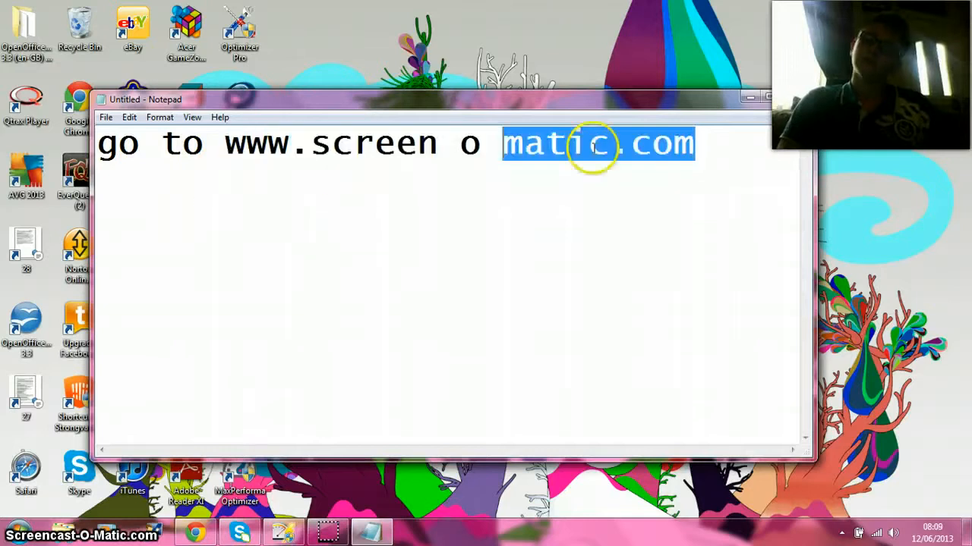
Step: Continue the note with 'follow my moves and it will work for you'
{"action": "left_click", "coordinate": [714, 182]}
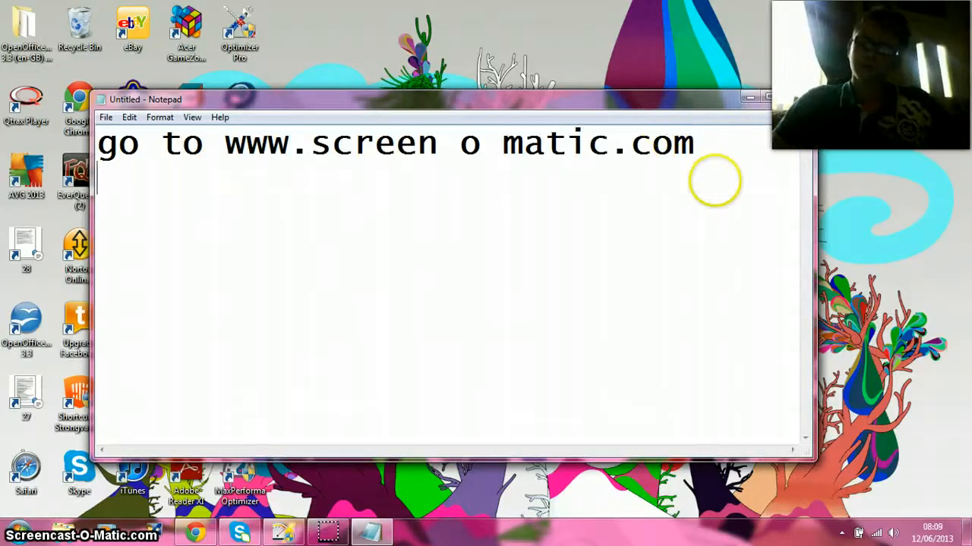
{"action": "type", "text": "follow my"}
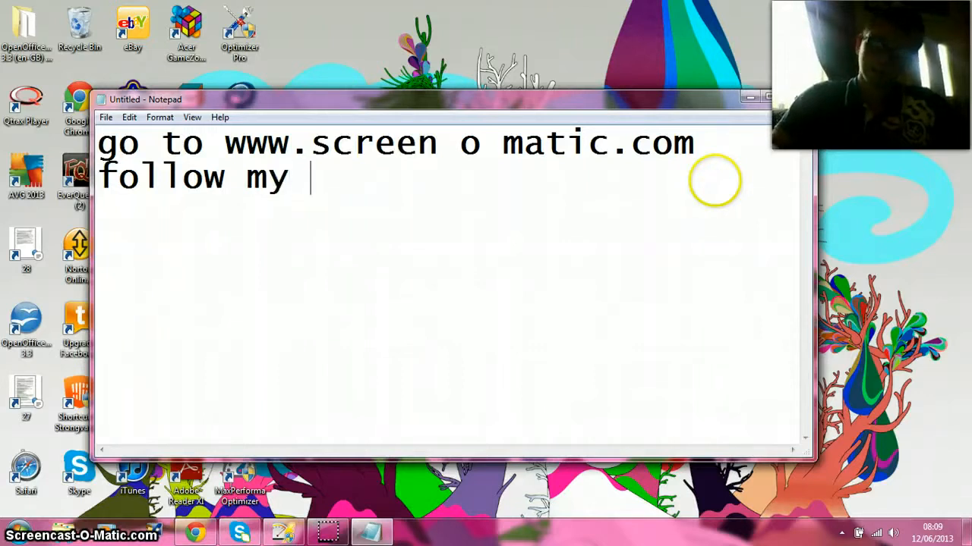
{"action": "type", "text": "moves an"}
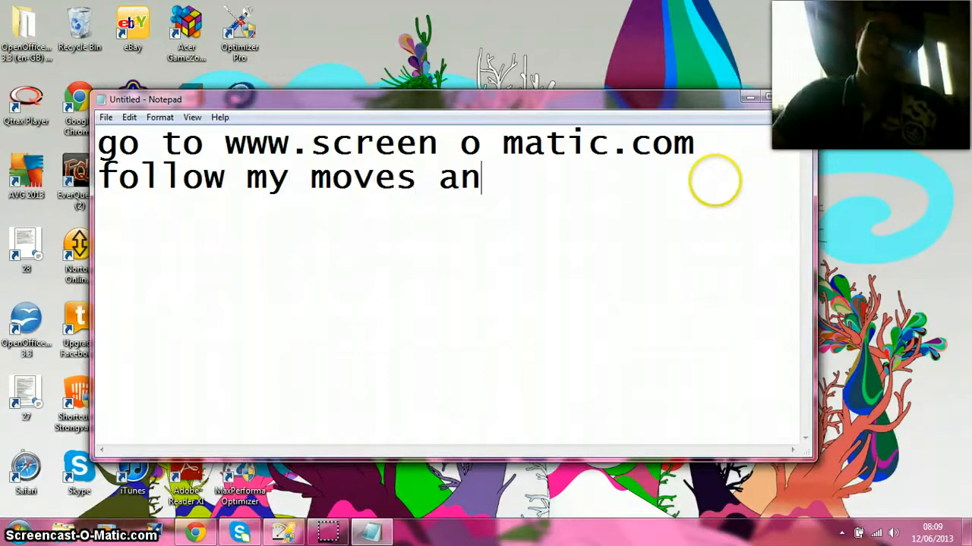
{"action": "type", "text": "d it will"}
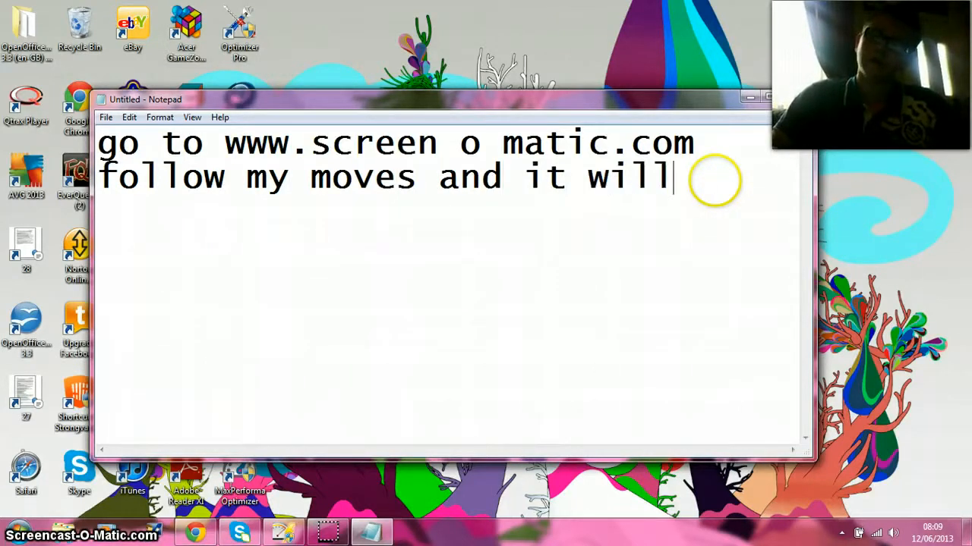
{"action": "type", "text": "work for you"}
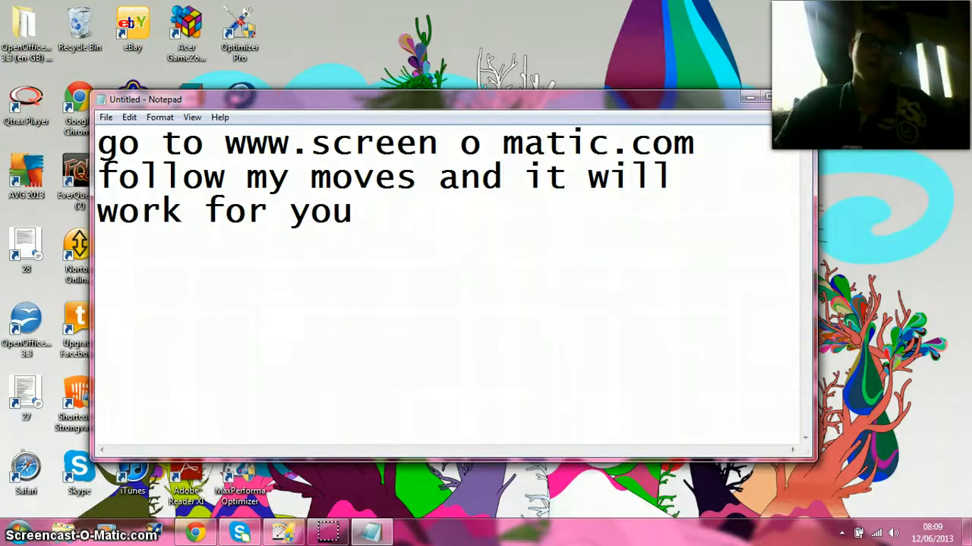
Step: Add 'please sub to me if you watching', correcting the misspelled 'watching'
{"action": "type", "text": "p"}
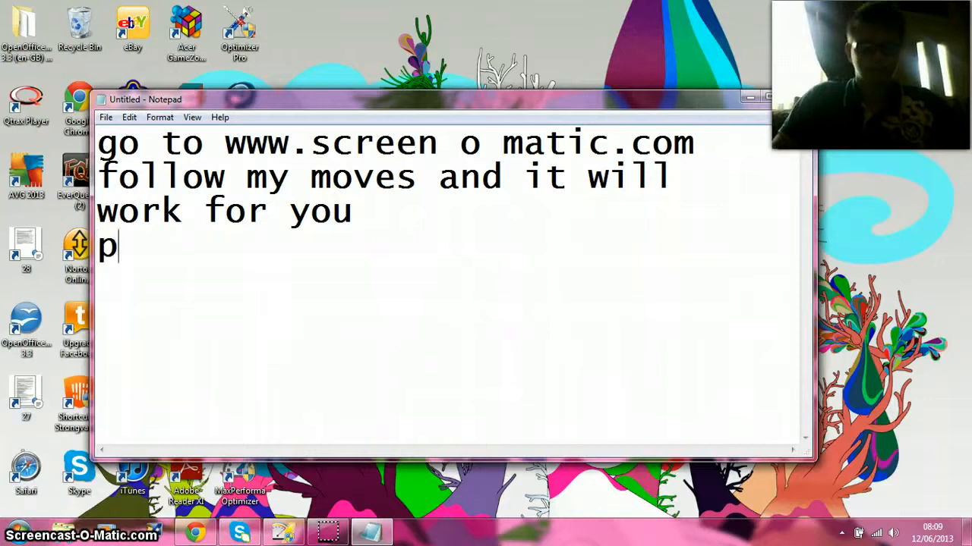
{"action": "type", "text": "lease"}
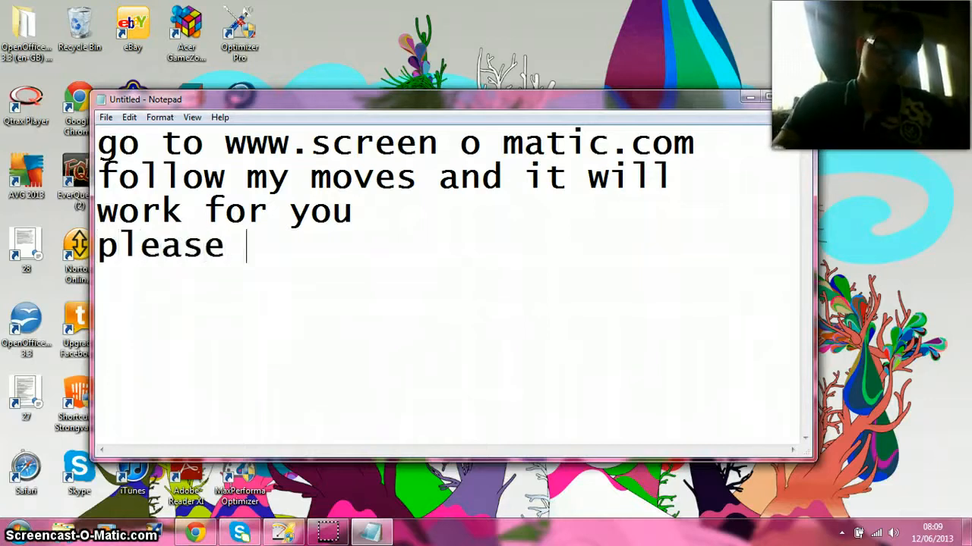
{"action": "type", "text": "sub to"}
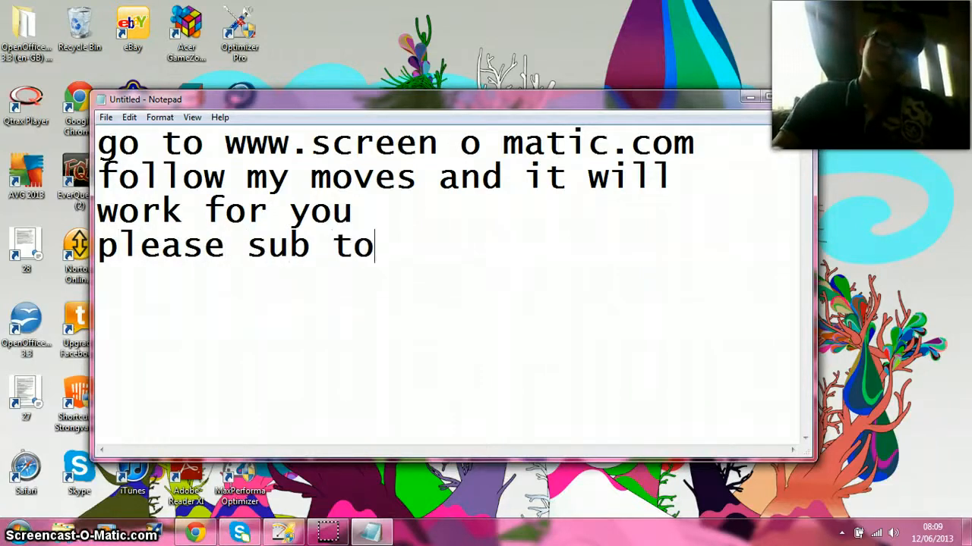
{"action": "type", "text": "me if you"}
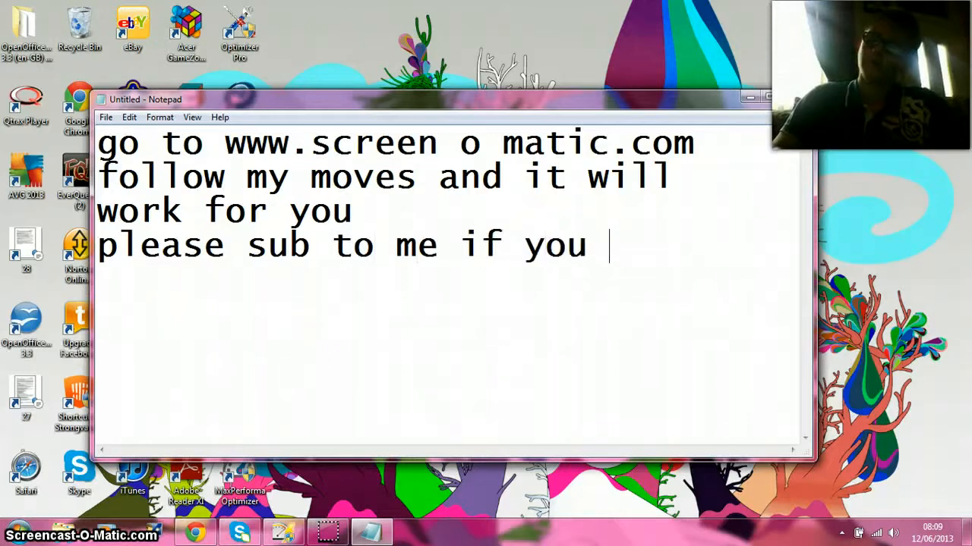
{"action": "type", "text": "watchu"}
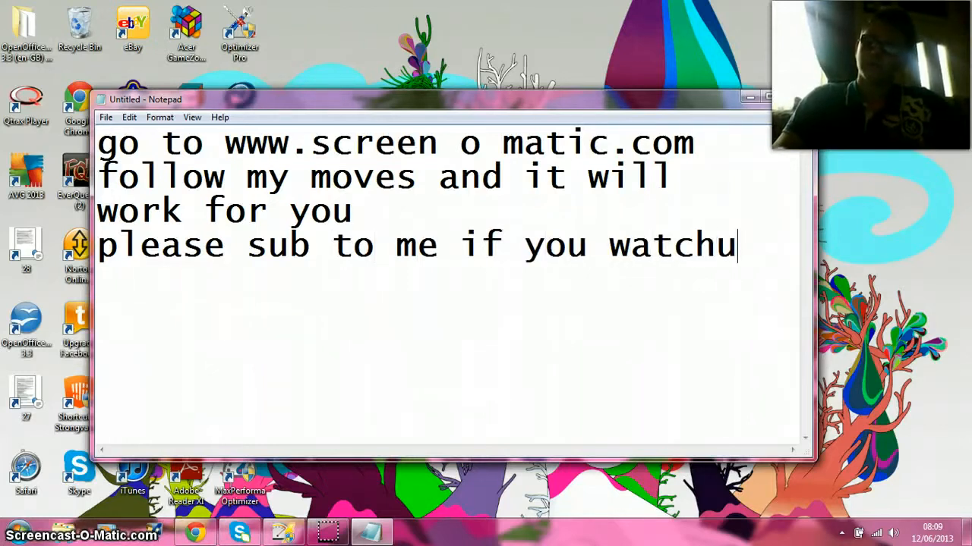
{"action": "type", "text": "ing"}
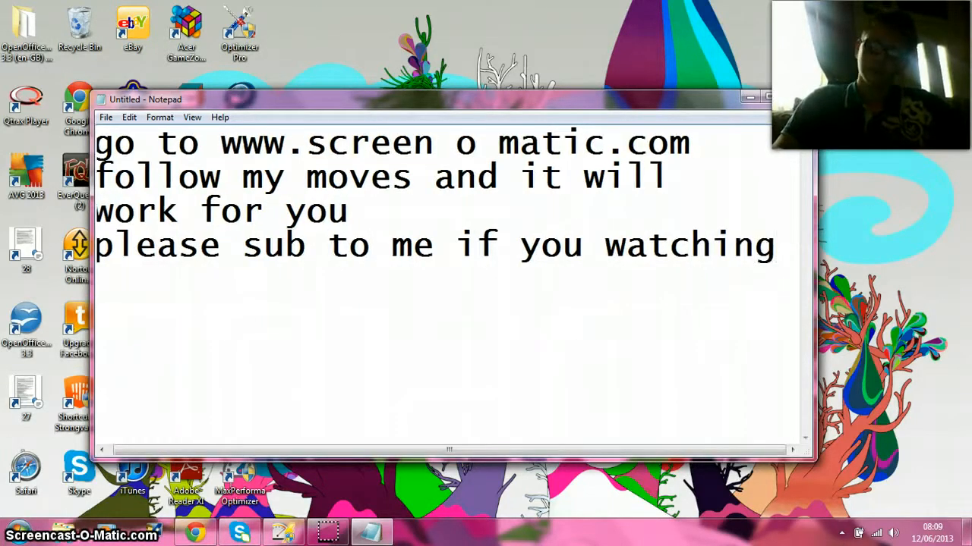
{"action": "type", "text": "an"}
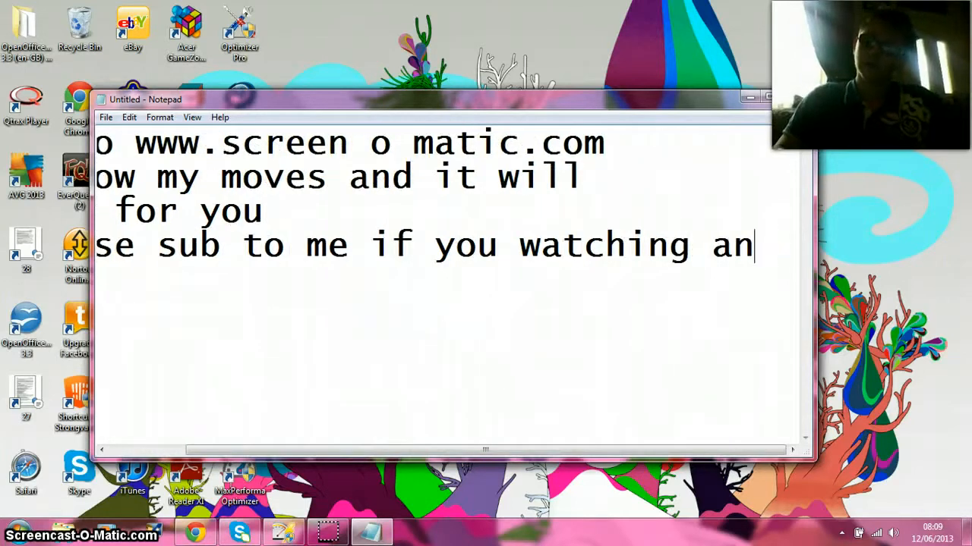
{"action": "key", "text": "backspace"}
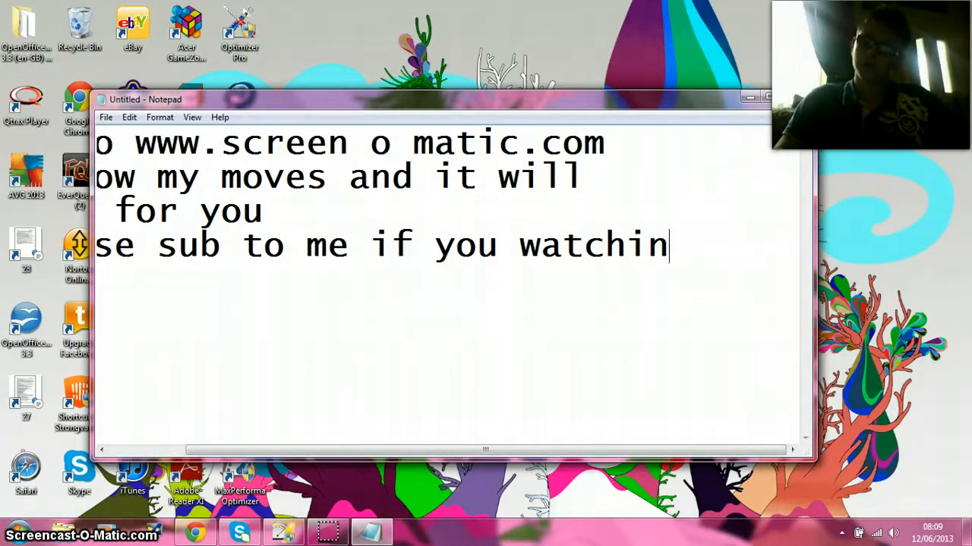
{"action": "key", "text": "BackSpace"}
{"action": "type", "text": "wa"}
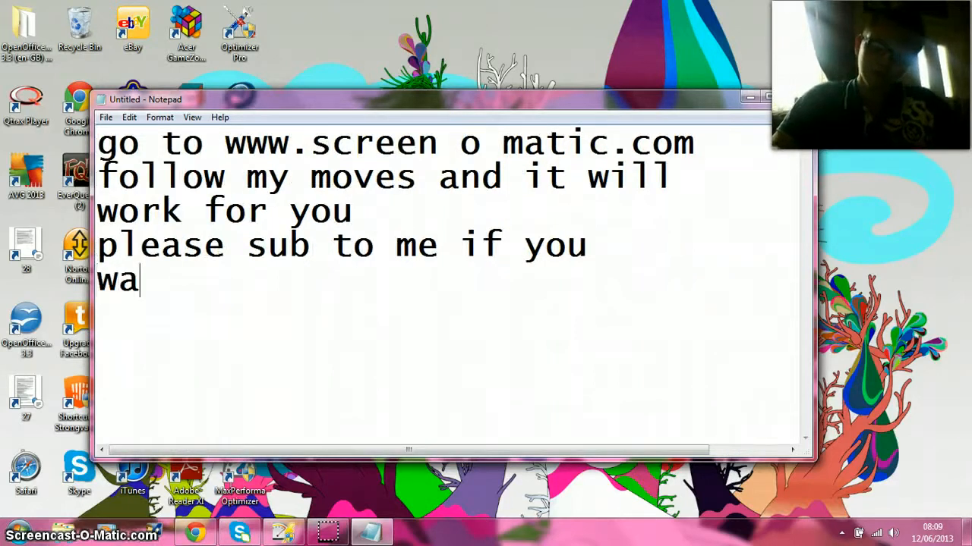
{"action": "type", "text": "tching"}
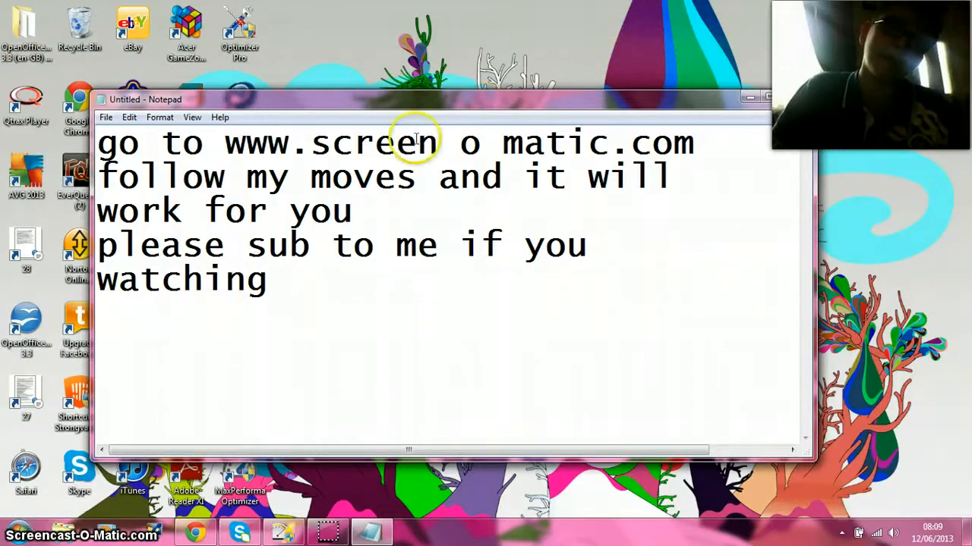
{"action": "left_click_drag", "start_coordinate": [224, 143], "coordinate": [304, 177]}
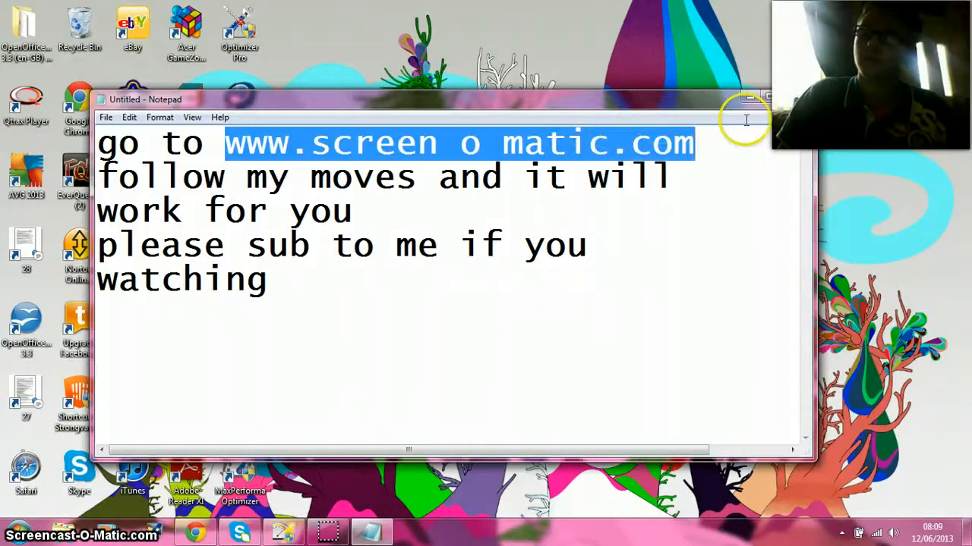
{"action": "mouse_move", "coordinate": [583, 359]}
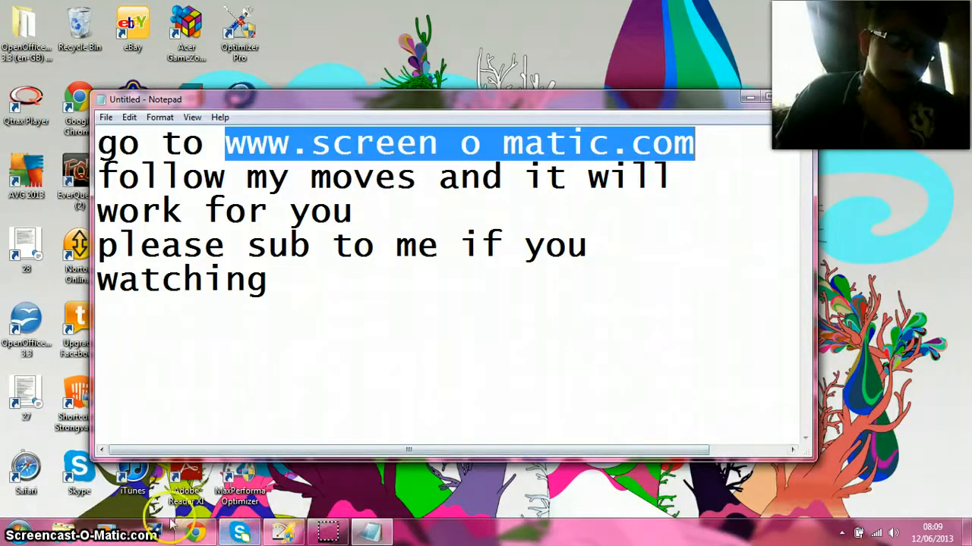
Step: Bring Chrome forward and start the Screencast-O-Matic online recorder
{"action": "left_click", "coordinate": [195, 532]}
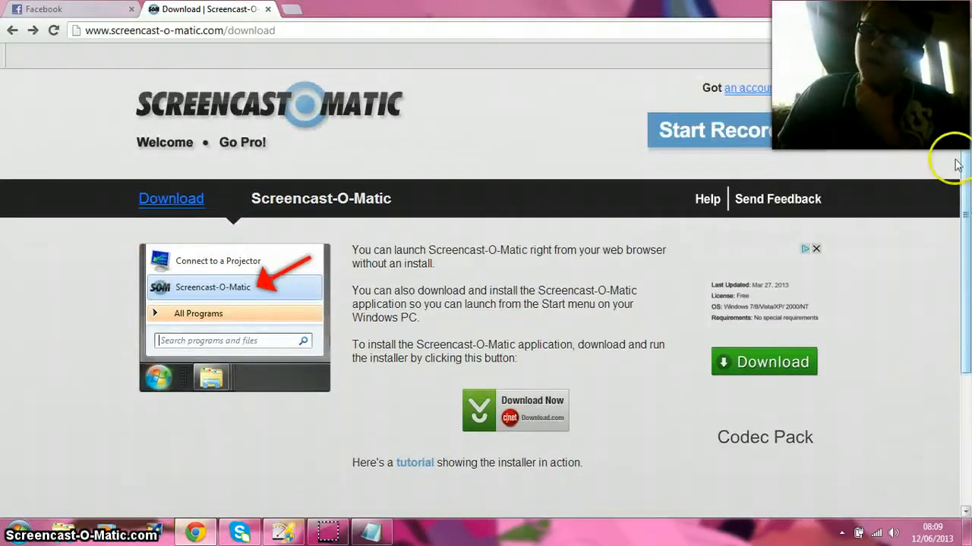
{"action": "mouse_move", "coordinate": [603, 129]}
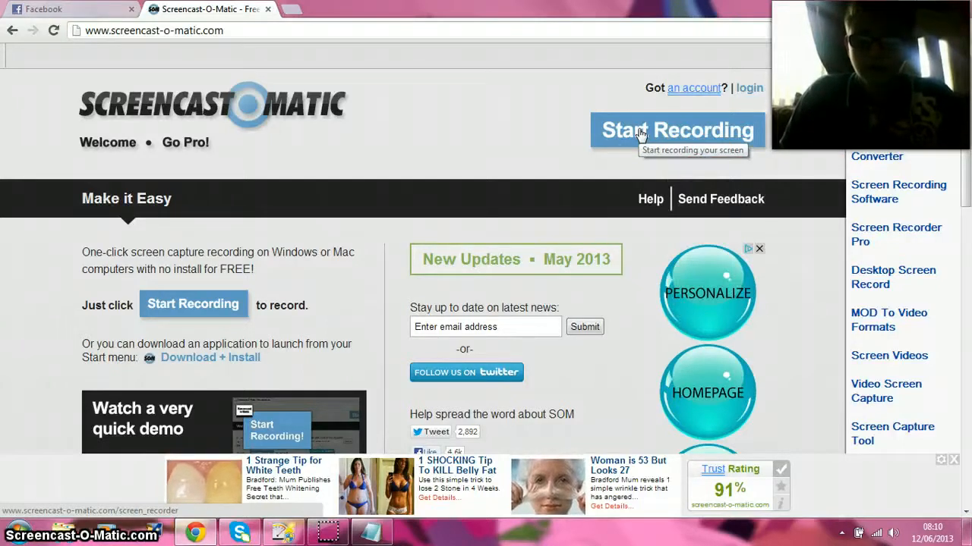
{"action": "left_click", "coordinate": [677, 130]}
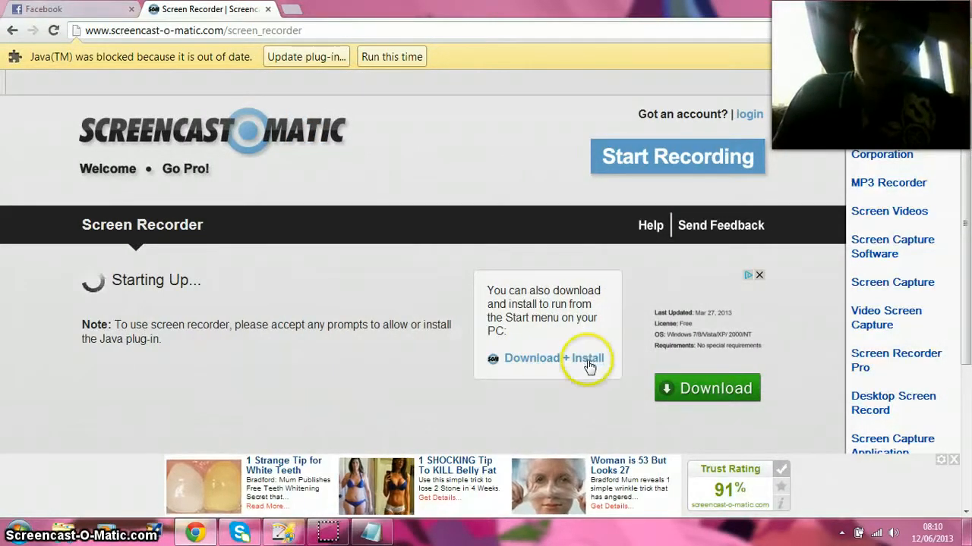
Step: Open the Download + Install page and close the bottom ad bar
{"action": "left_click", "coordinate": [553, 358]}
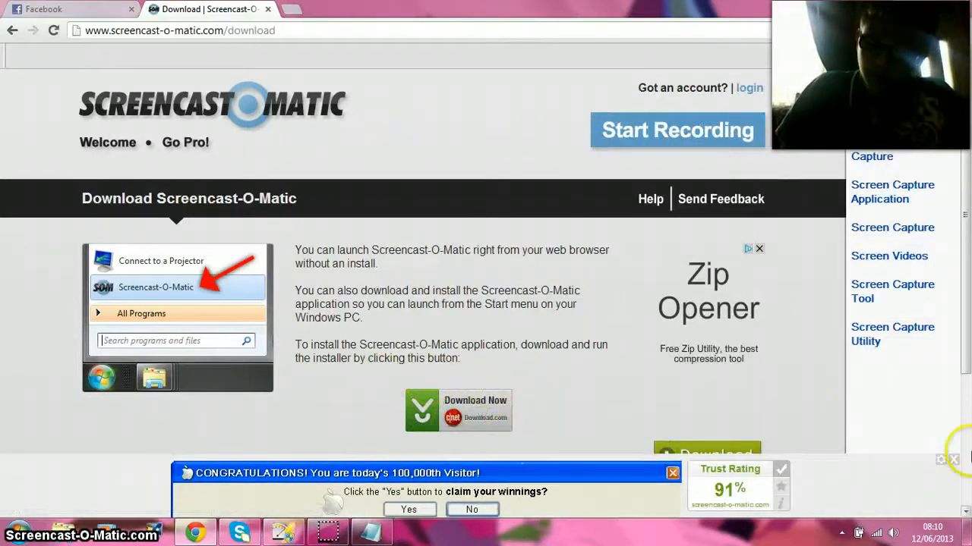
{"action": "left_click", "coordinate": [673, 473]}
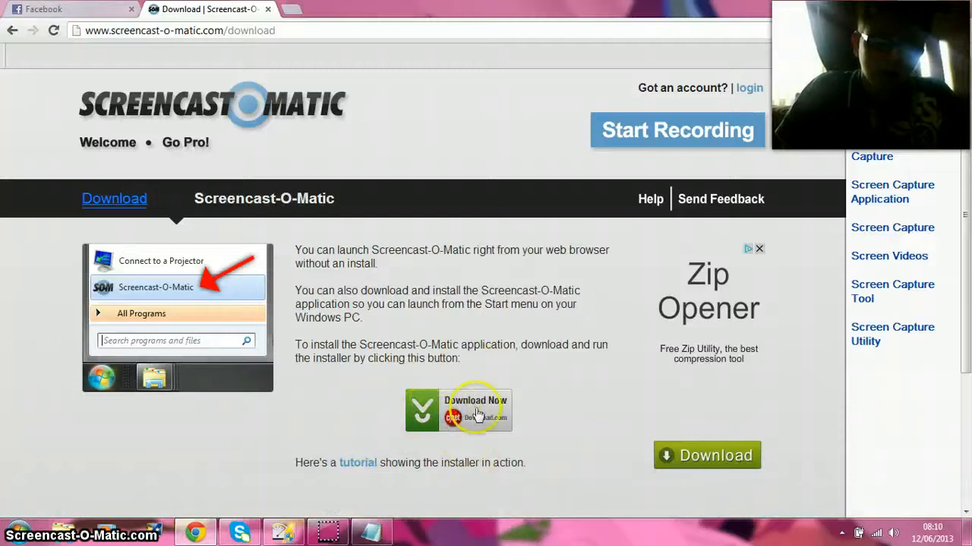
{"action": "mouse_move", "coordinate": [501, 421]}
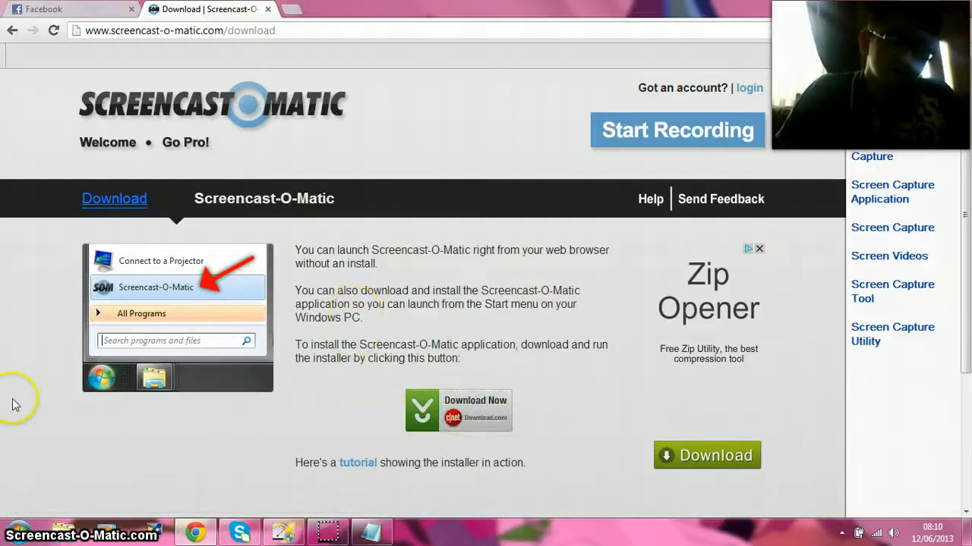
{"action": "mouse_move", "coordinate": [173, 287]}
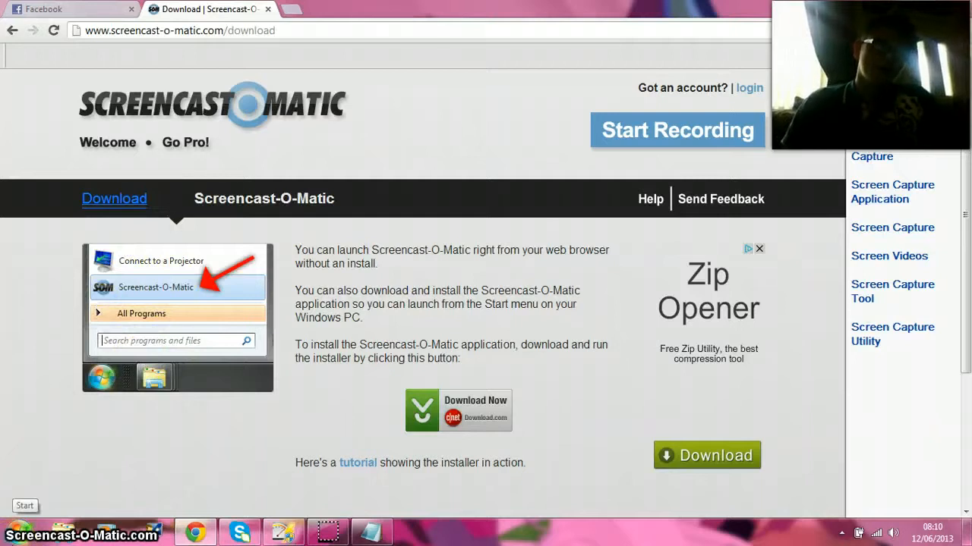
{"action": "left_click", "coordinate": [25, 506]}
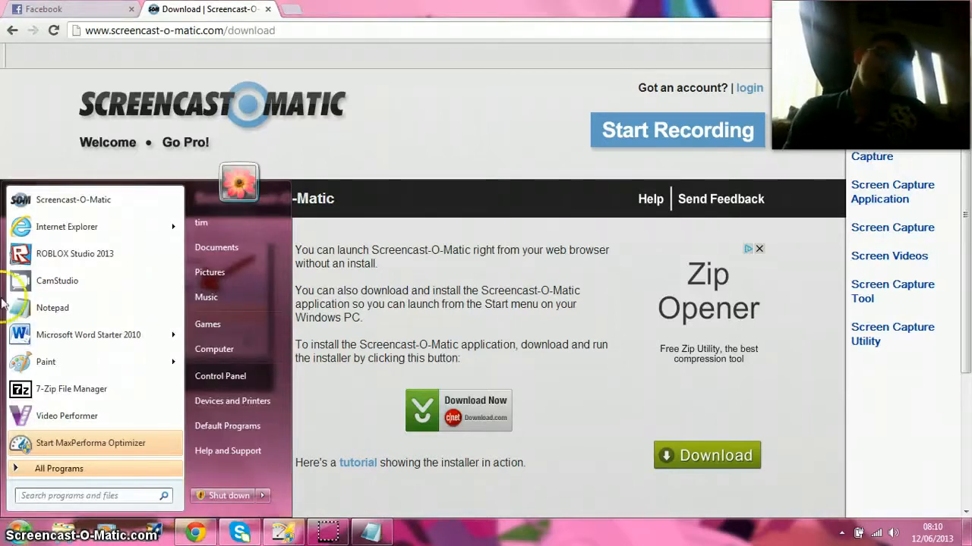
{"action": "mouse_move", "coordinate": [23, 194]}
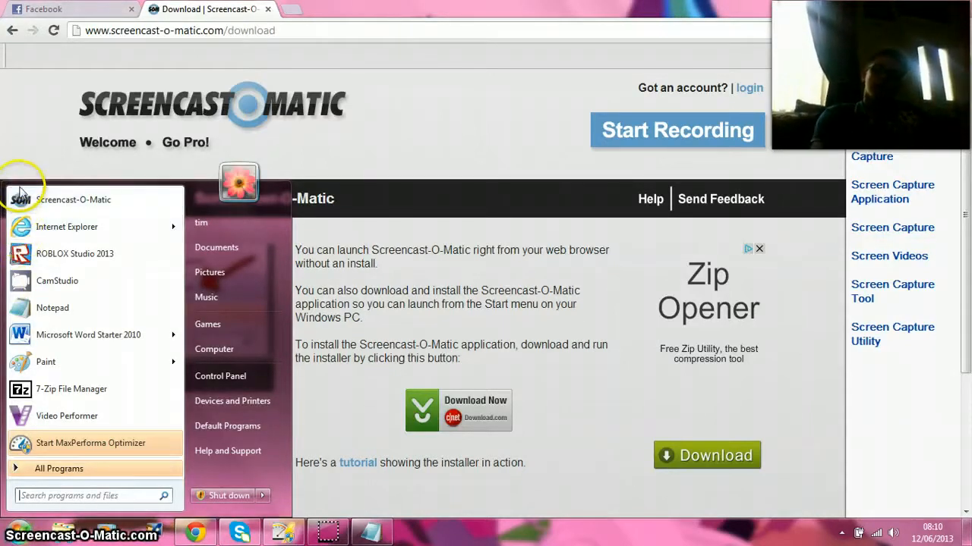
{"action": "mouse_move", "coordinate": [68, 227]}
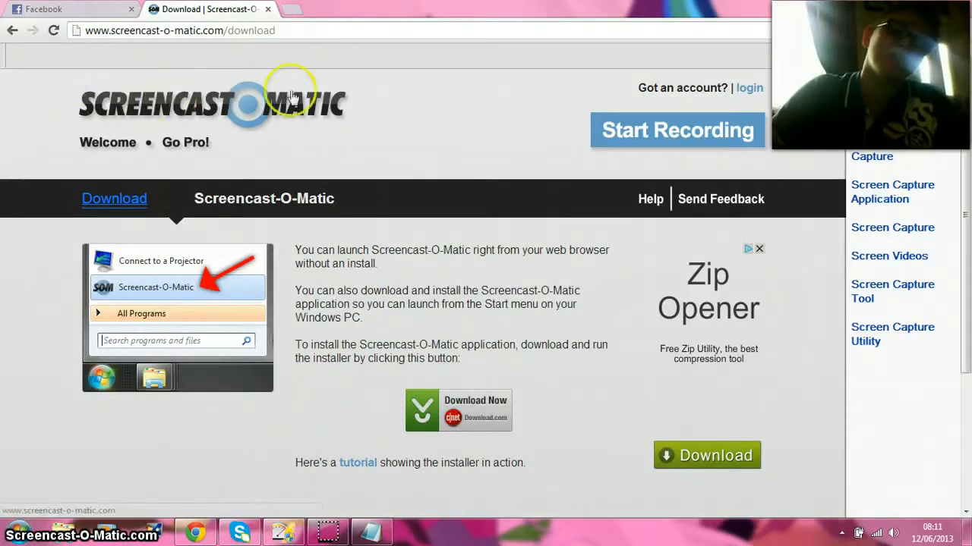
{"action": "mouse_move", "coordinate": [491, 119]}
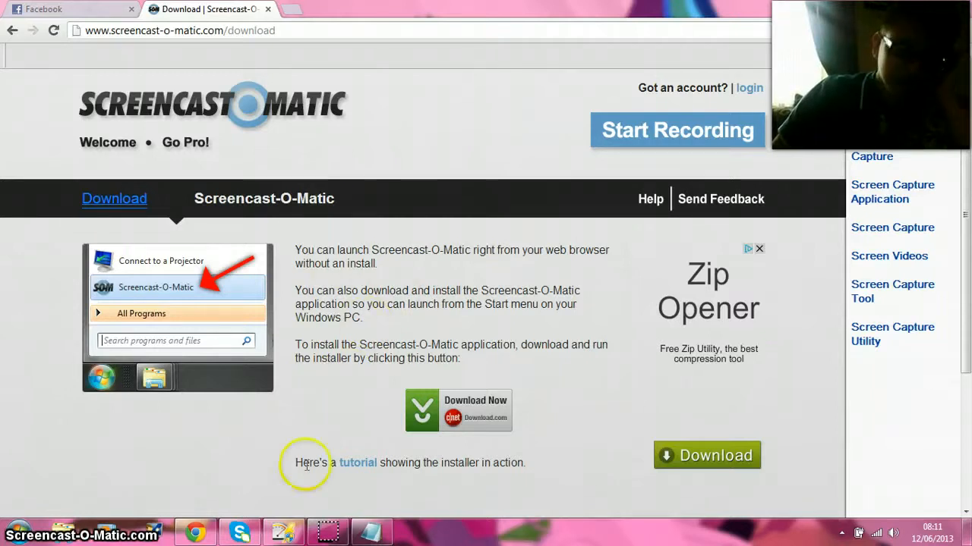
{"action": "mouse_move", "coordinate": [328, 532]}
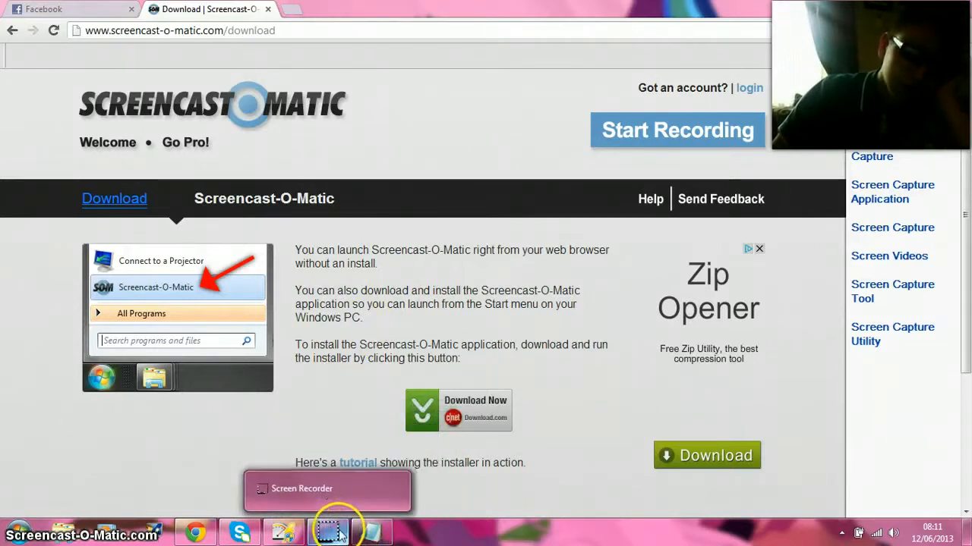